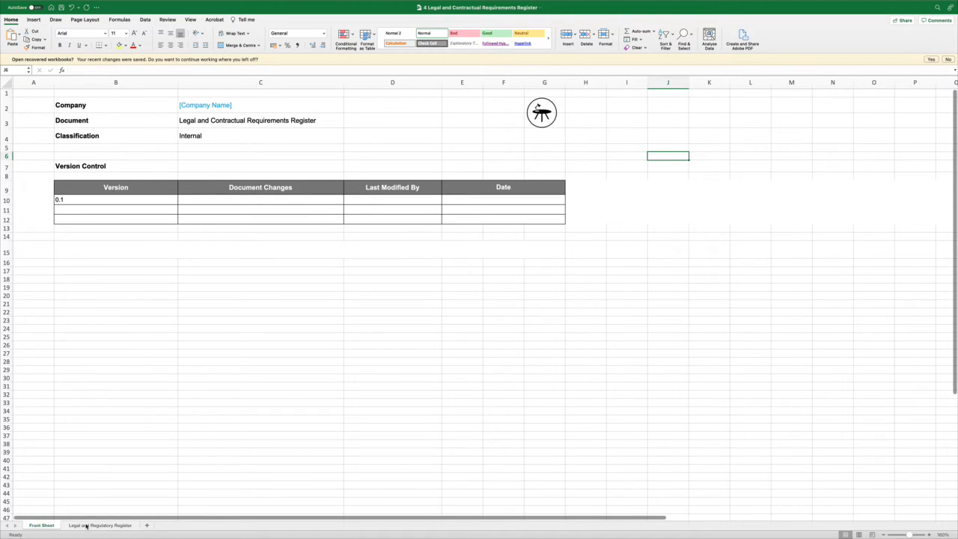
Switch to the Legal and Regulatory Register sheet, briefly revisiting the Front Sheet in between.
left_click(99, 524)
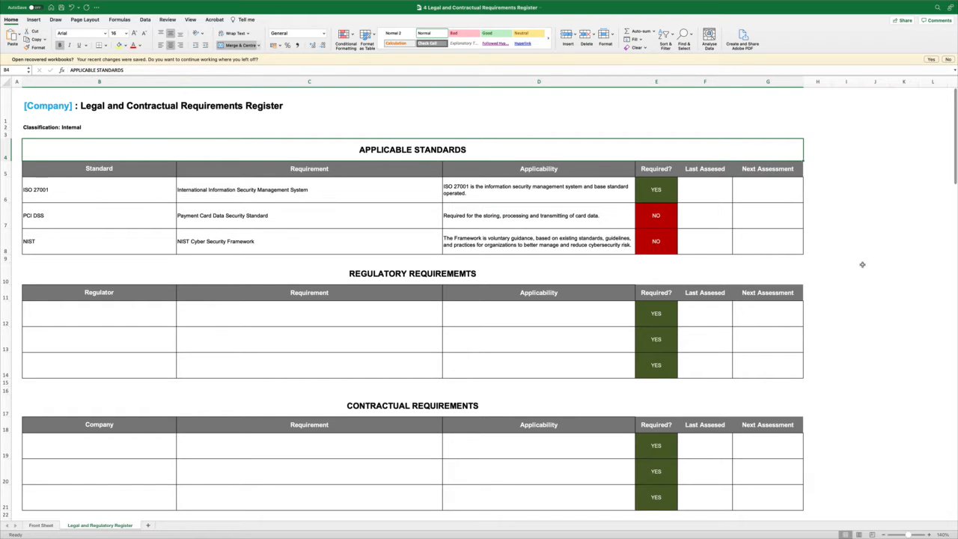
mouse_move(853, 244)
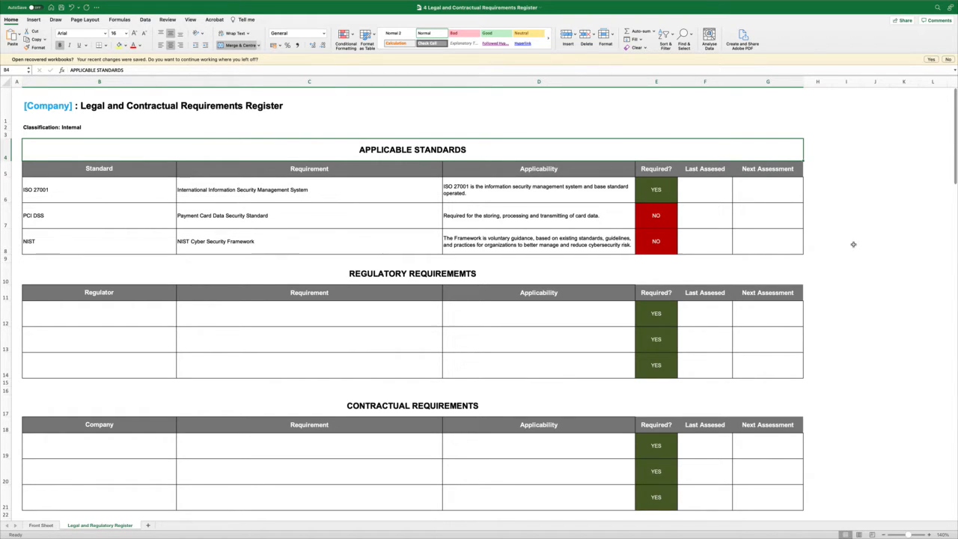
mouse_move(837, 246)
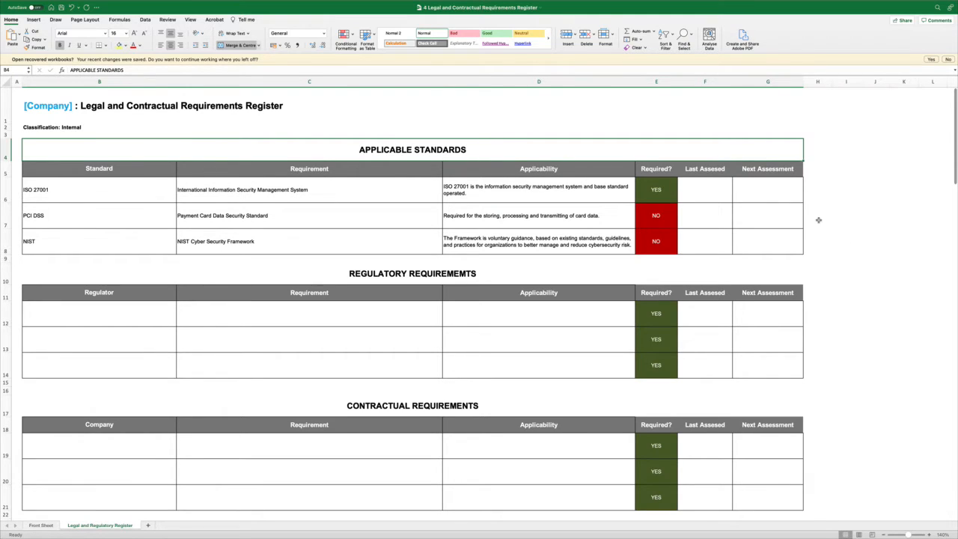
mouse_move(823, 203)
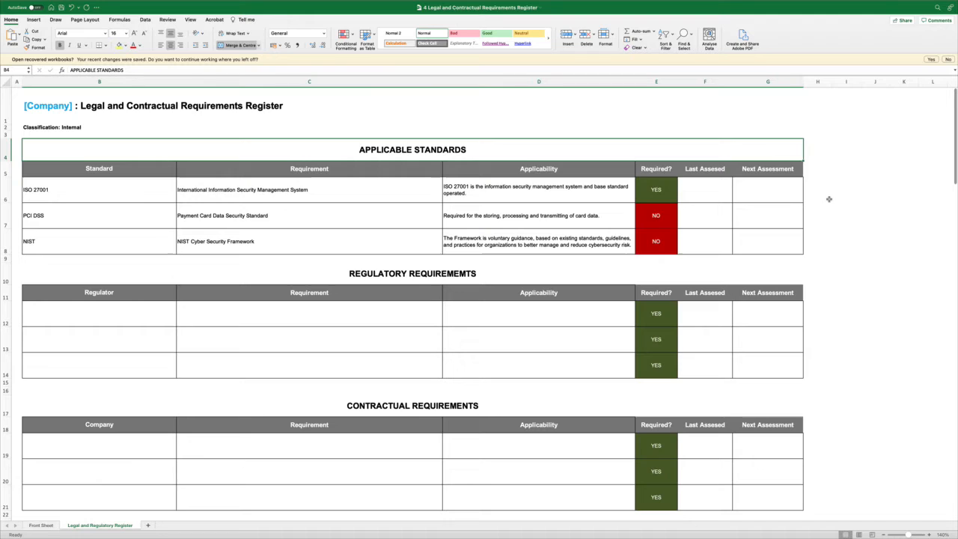
mouse_move(826, 204)
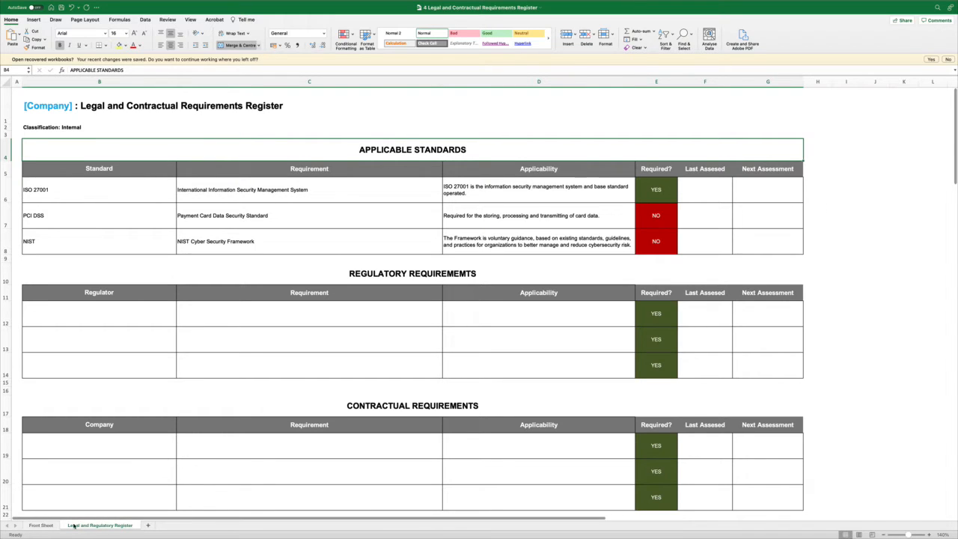
left_click(42, 524)
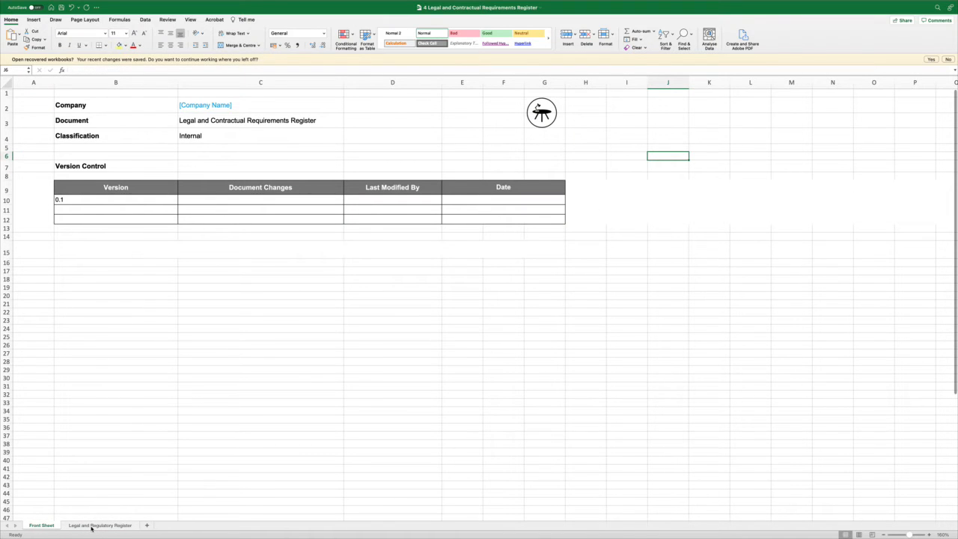
left_click(98, 523)
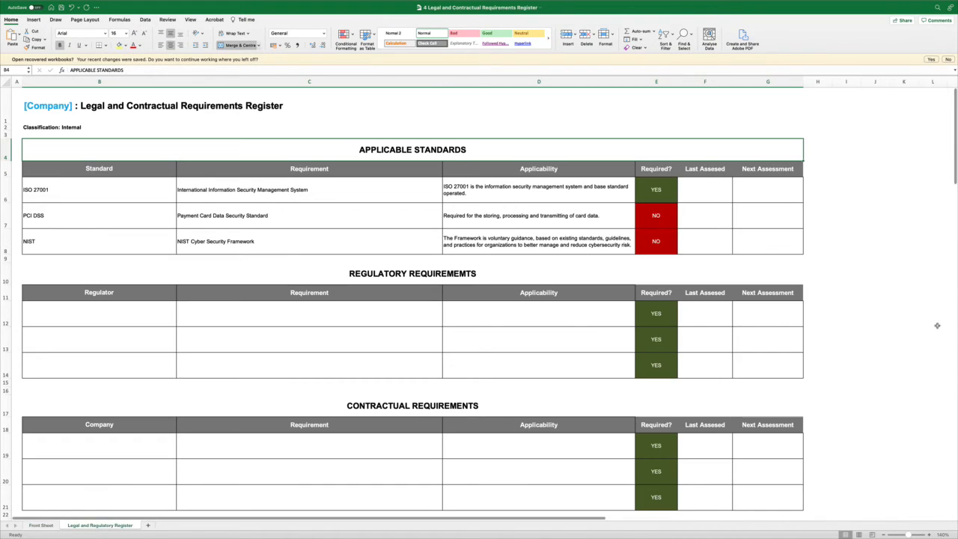
Scroll down to the Legal Requirements table listing the Anti-terrorism, Bribery and Computer Misuse Acts.
scroll("down", 3)
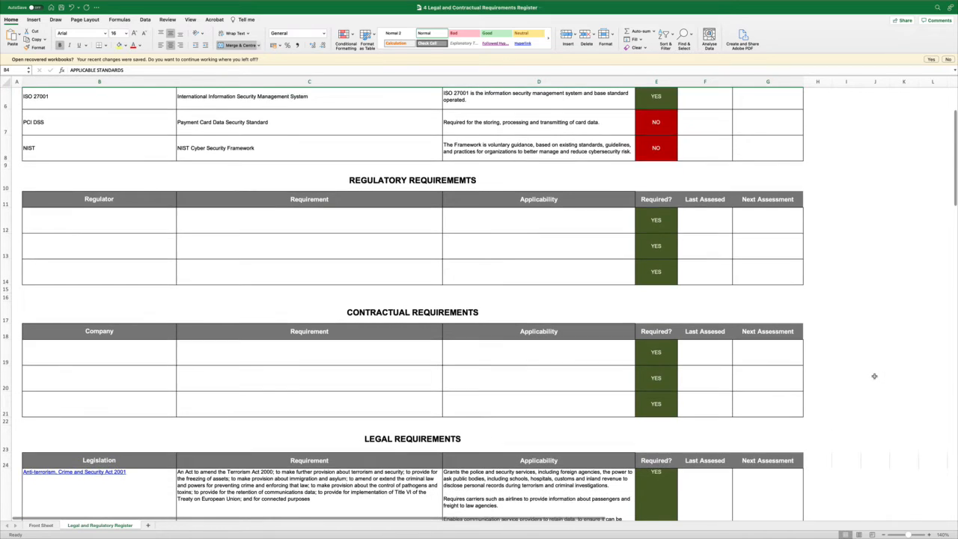
scroll("down", 3)
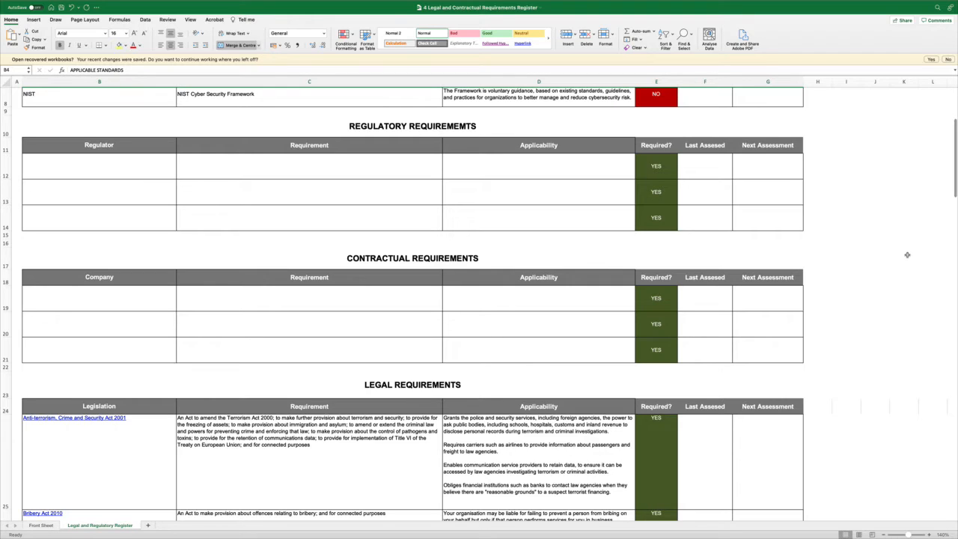
mouse_move(943, 307)
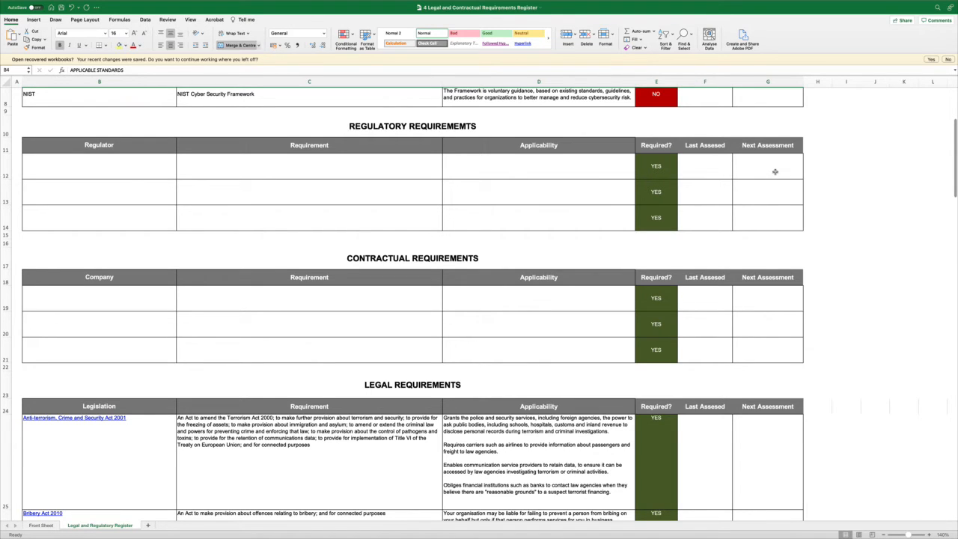
mouse_move(781, 172)
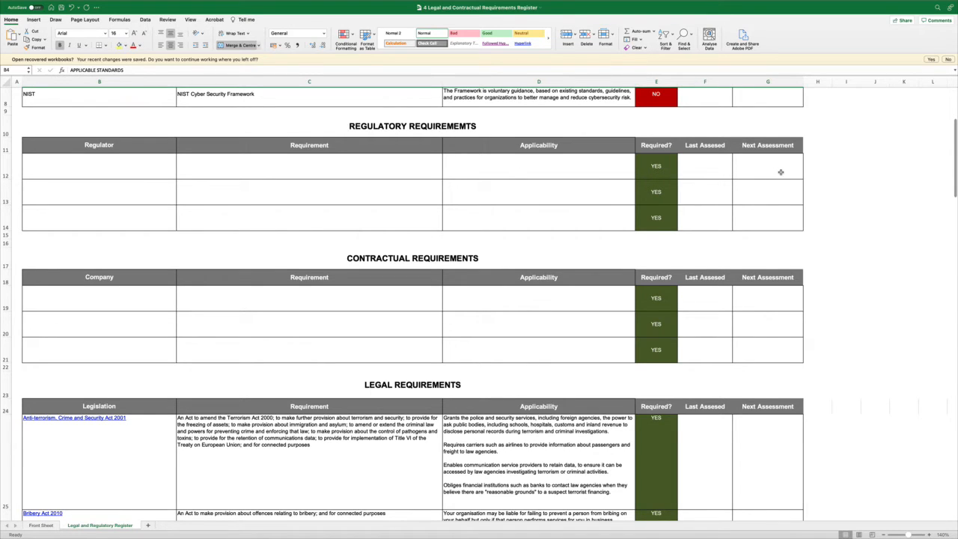
mouse_move(790, 172)
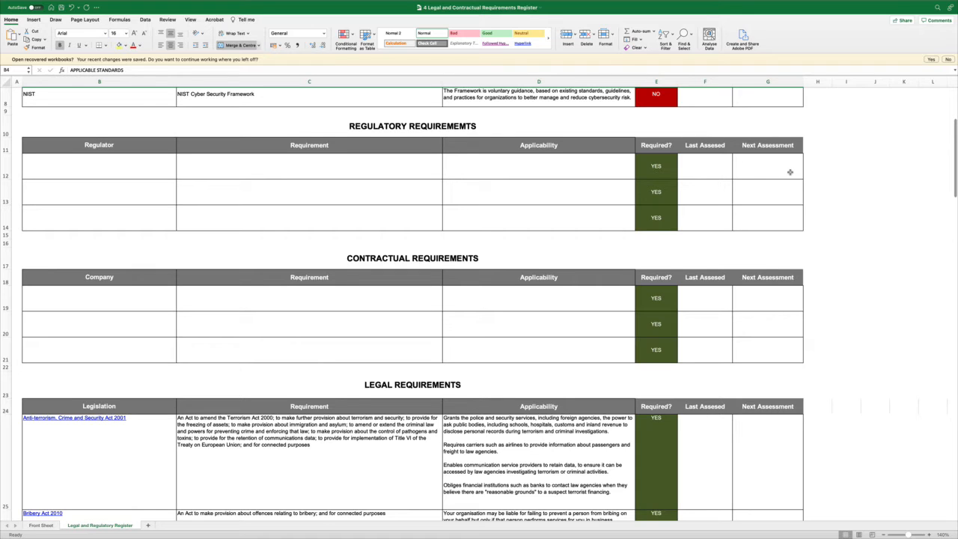
mouse_move(800, 252)
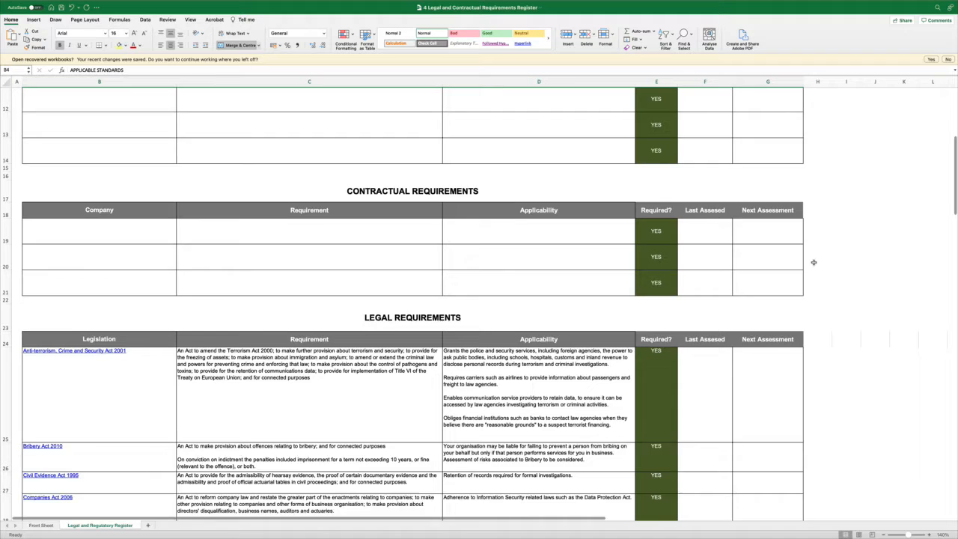
scroll("down", 3)
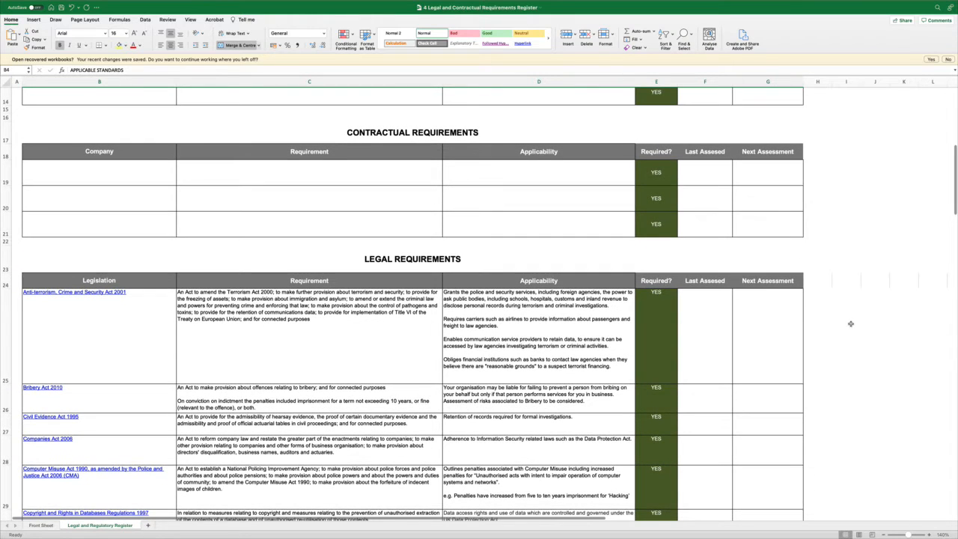
scroll("down", 3)
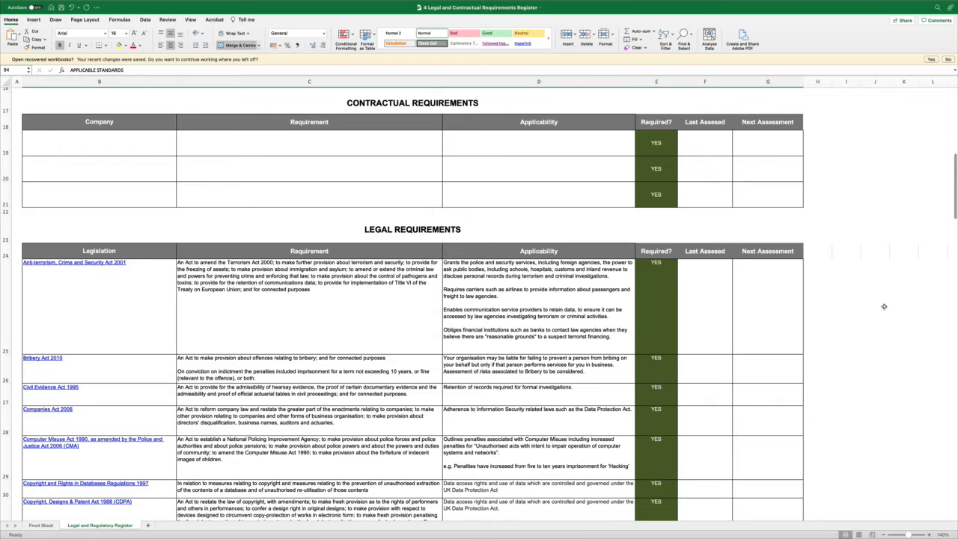
mouse_move(855, 296)
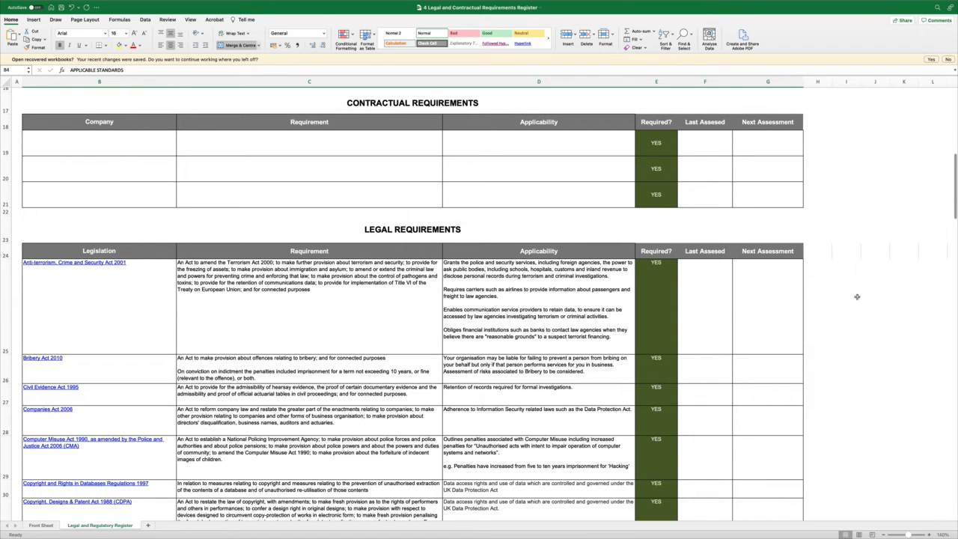
scroll("down", 3)
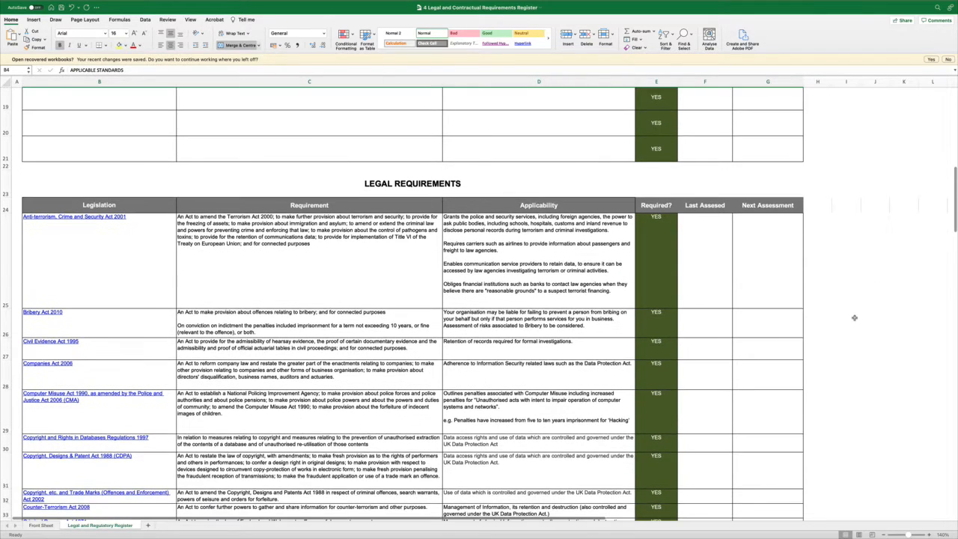
scroll("down", 3)
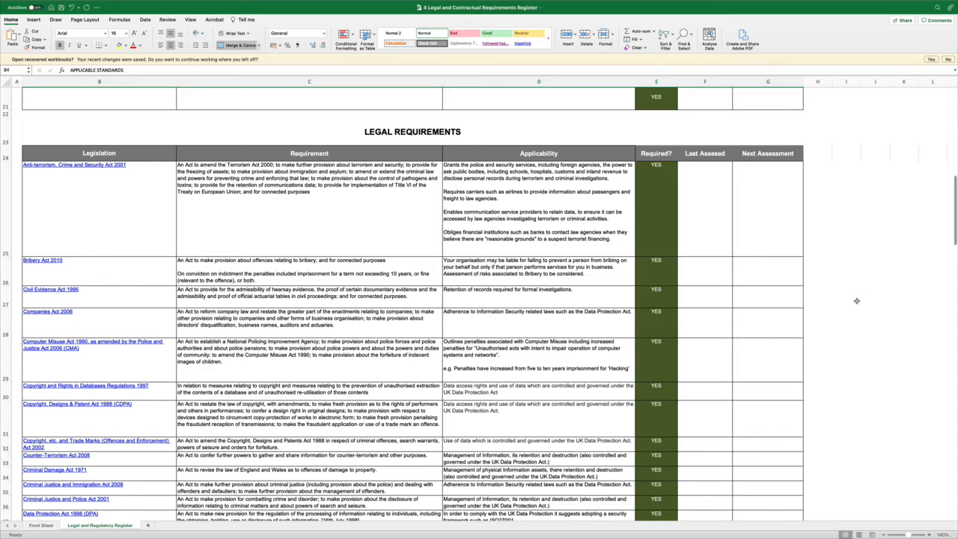
mouse_move(866, 302)
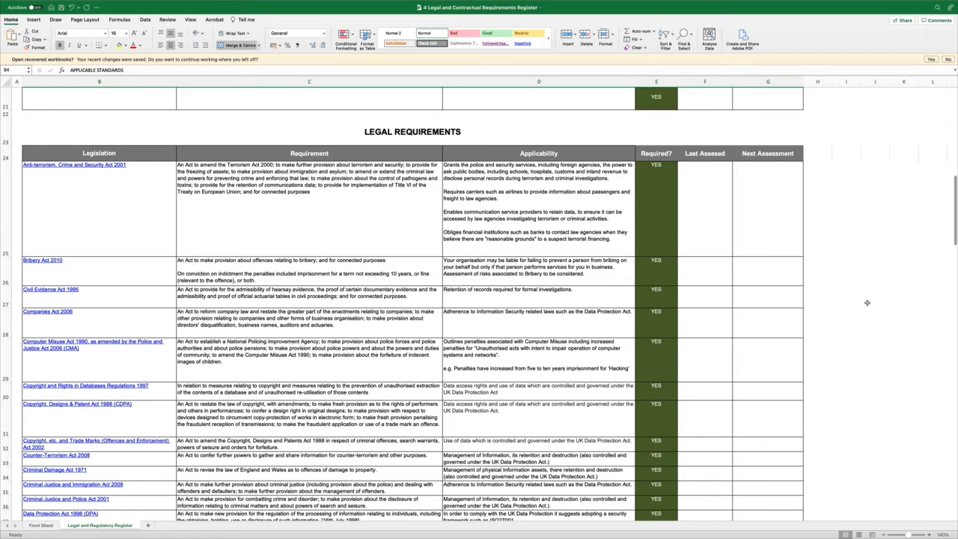
mouse_move(886, 317)
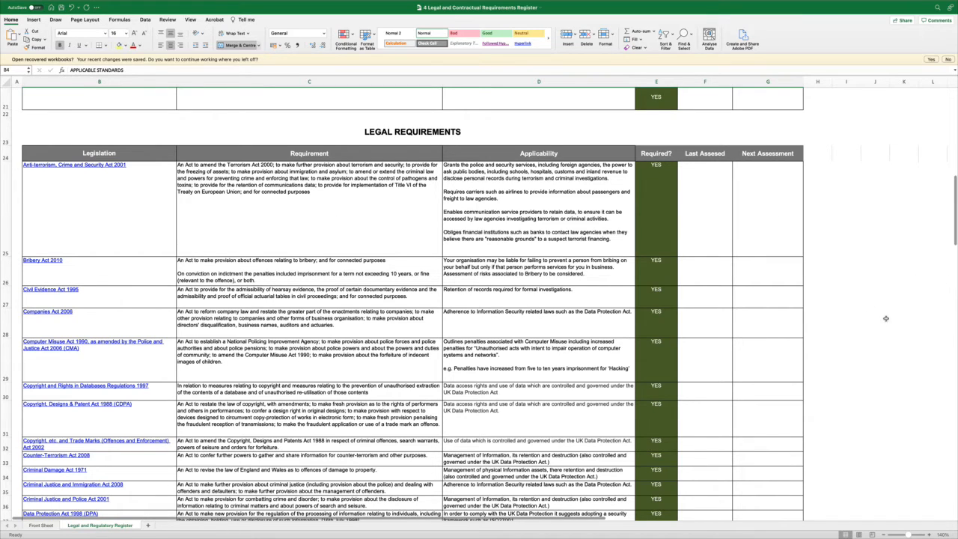
mouse_move(847, 323)
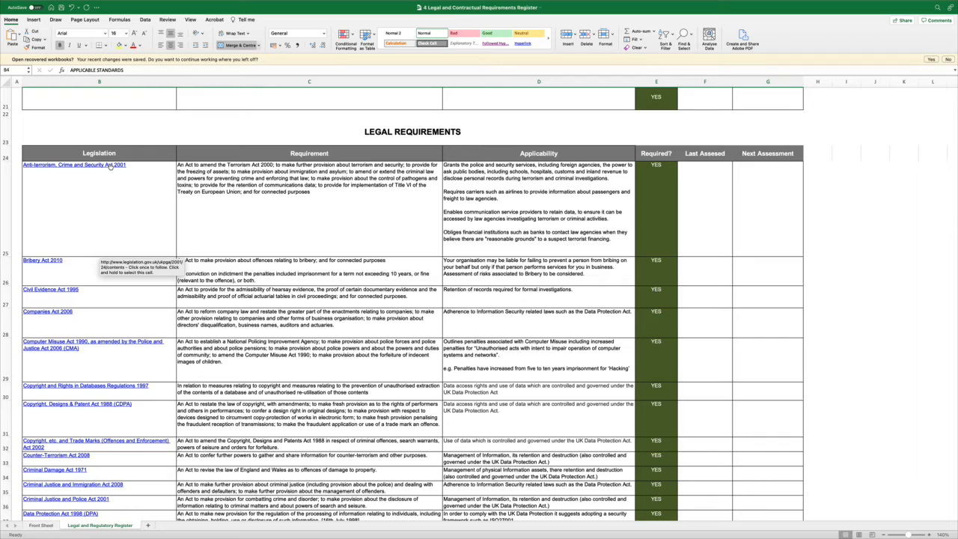
mouse_move(146, 190)
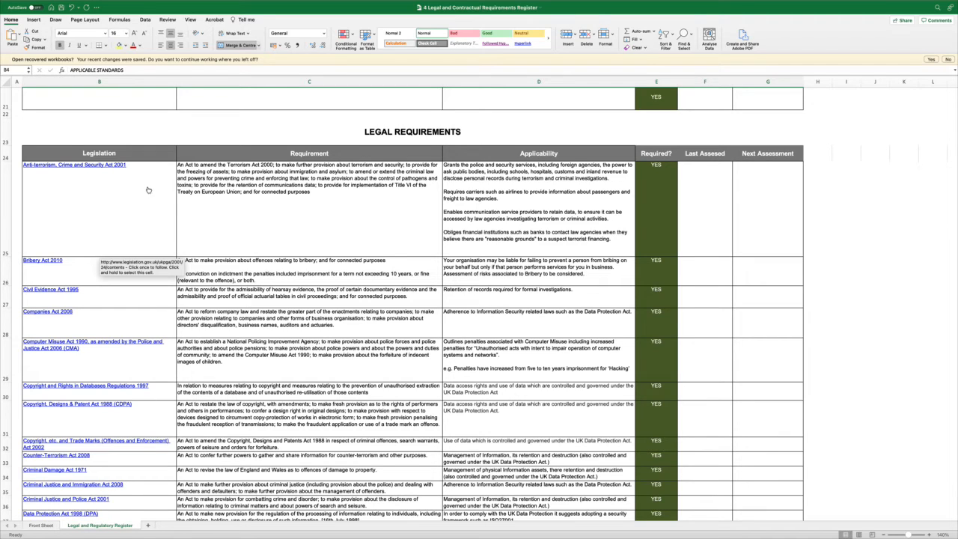
mouse_move(402, 244)
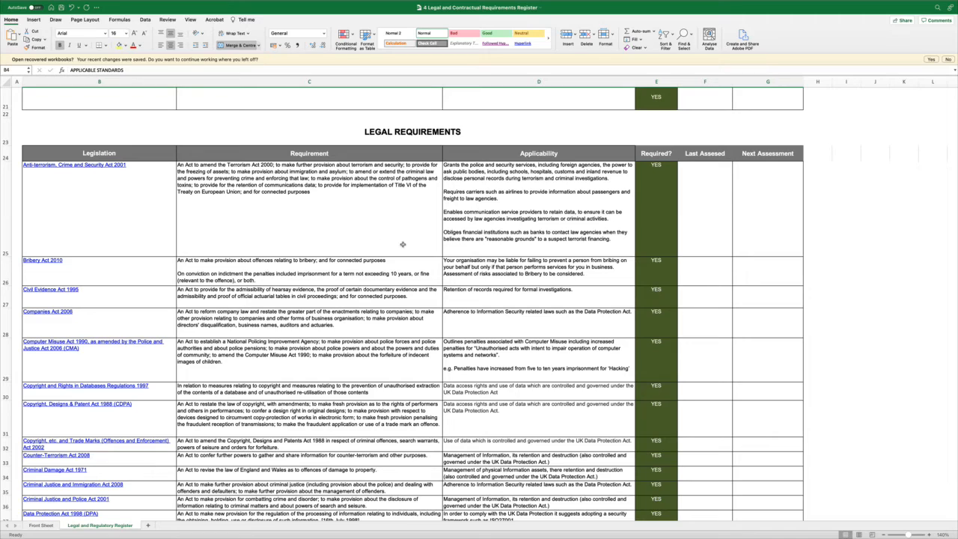
mouse_move(782, 283)
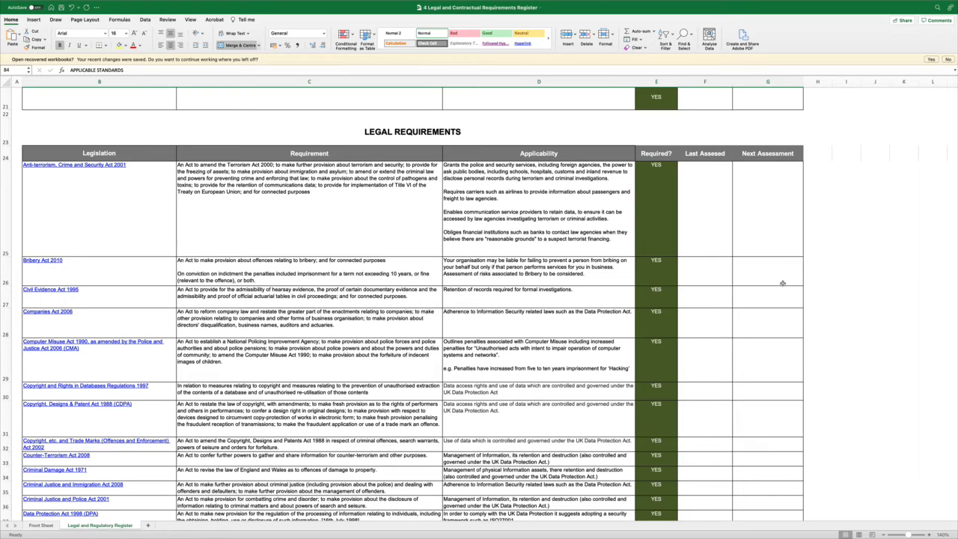
mouse_move(860, 248)
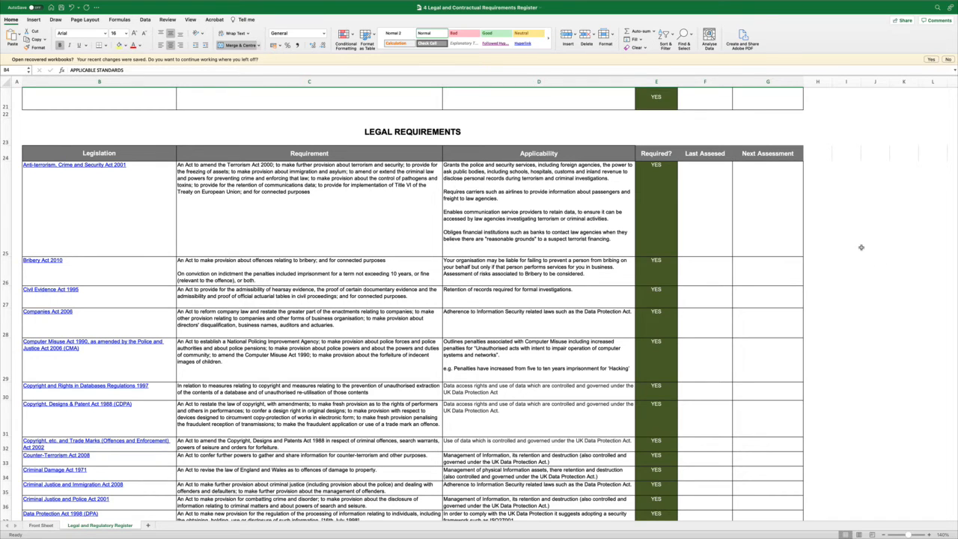
scroll("down", 3)
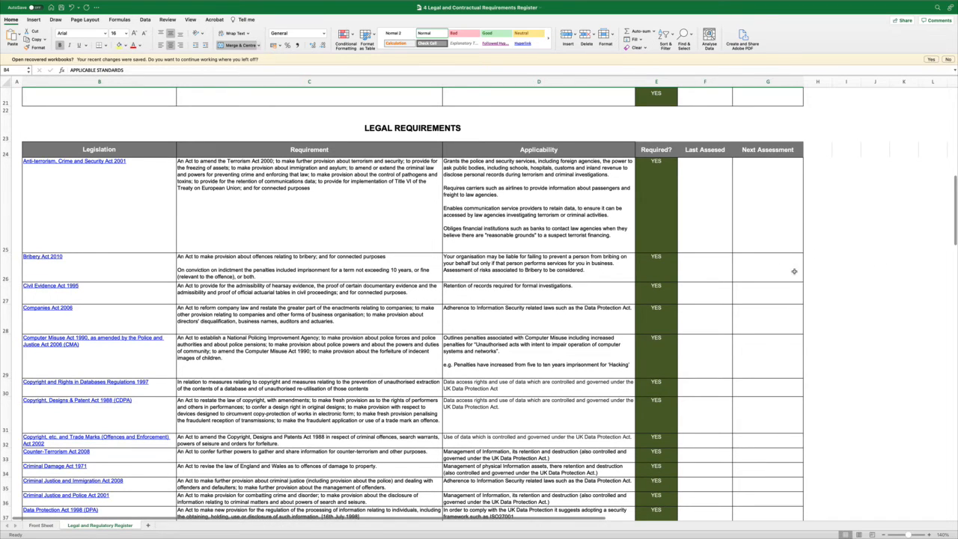
mouse_move(753, 302)
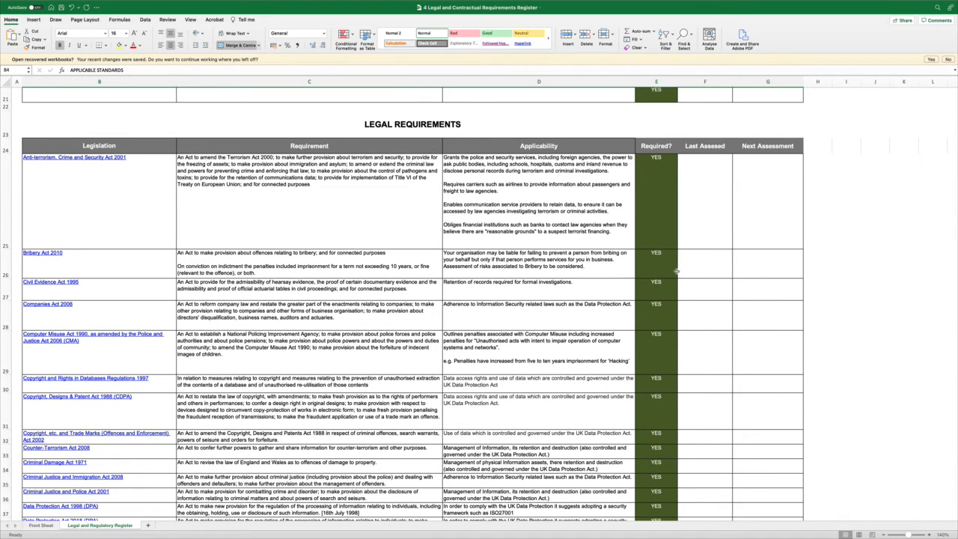
mouse_move(745, 286)
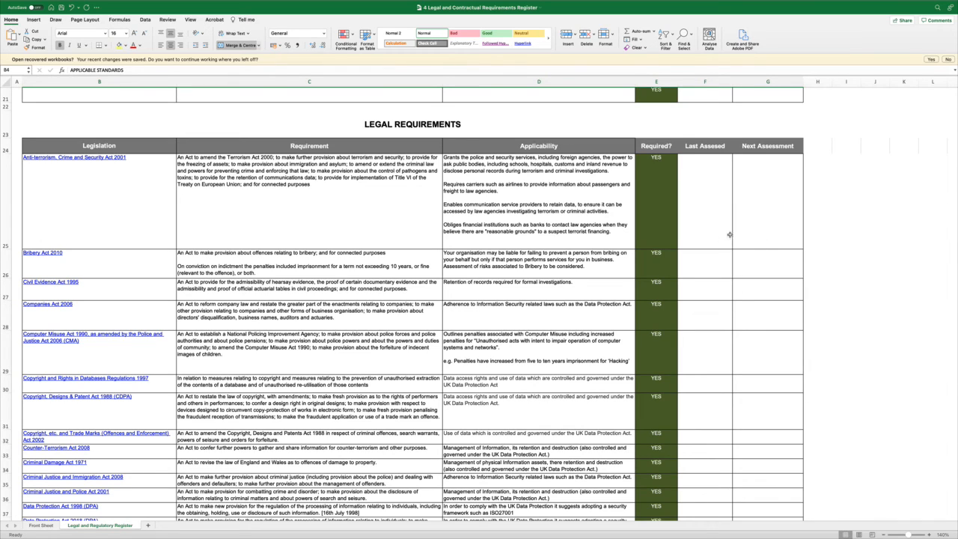
Scroll through the remaining legal acts, then back up to the empty Contractual Requirements table.
scroll("down", 3)
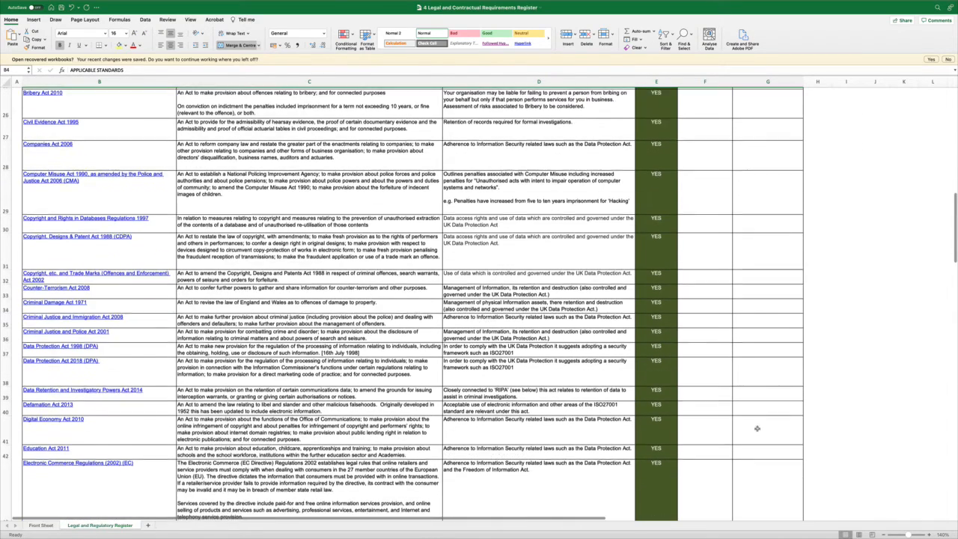
scroll("down", 3)
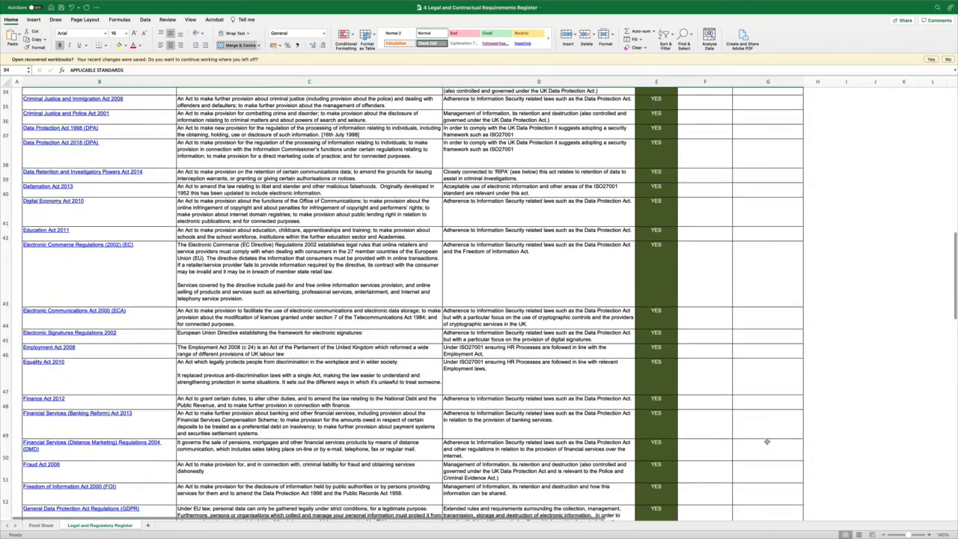
scroll("down", 3)
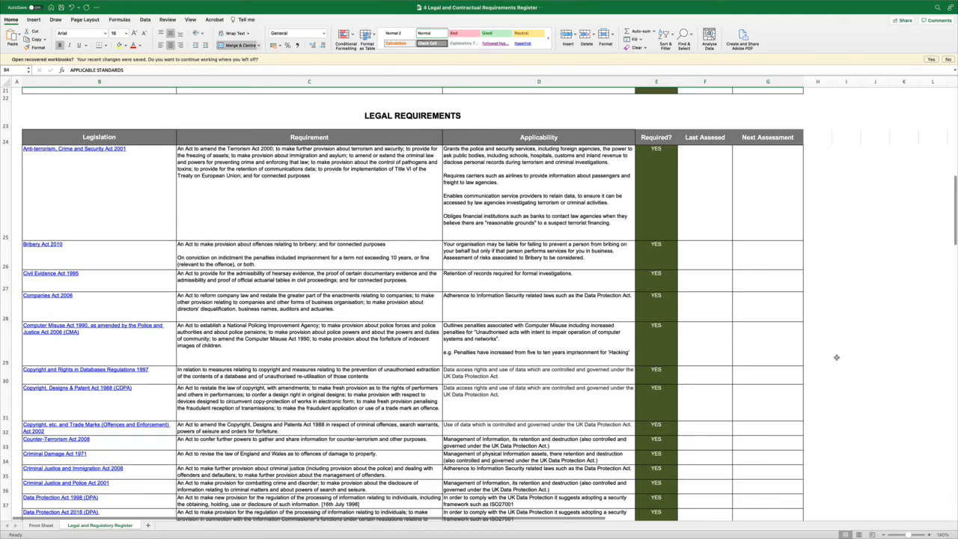
scroll("up", 3)
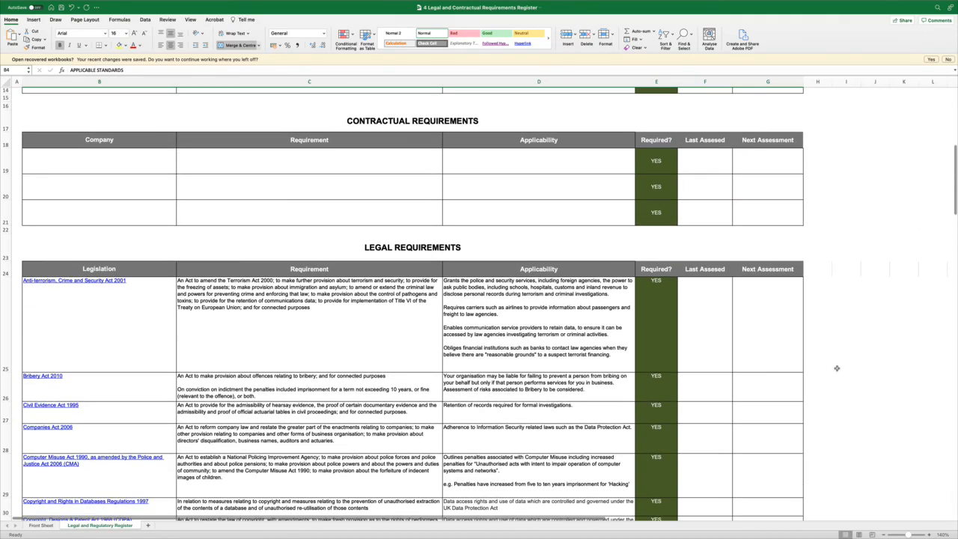